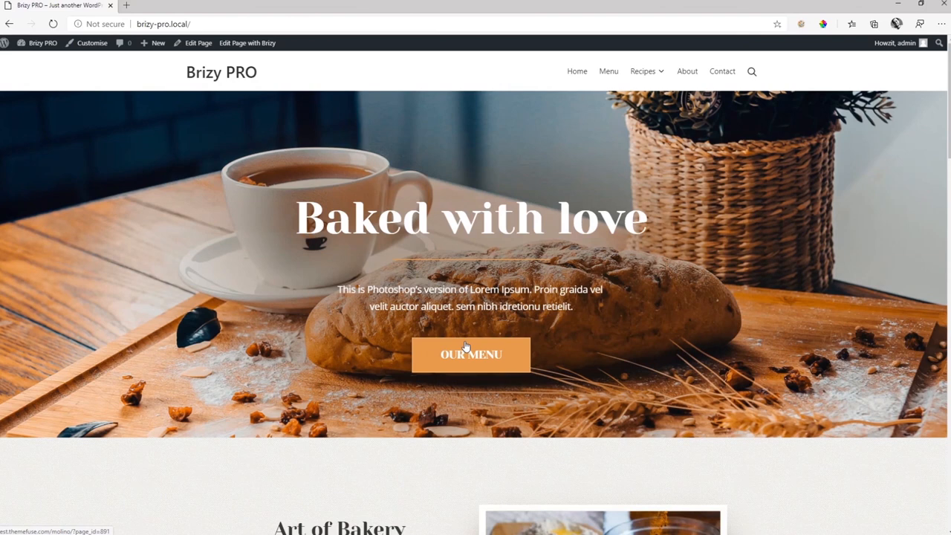
- Go to the Dashboard, list All Pages, and start a new blank page
scroll(down, 3)
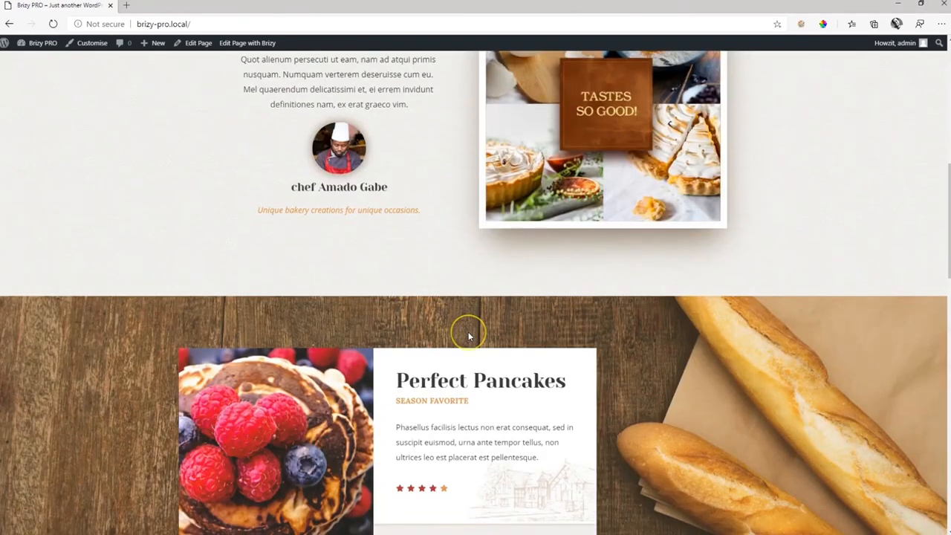
scroll(up, 3)
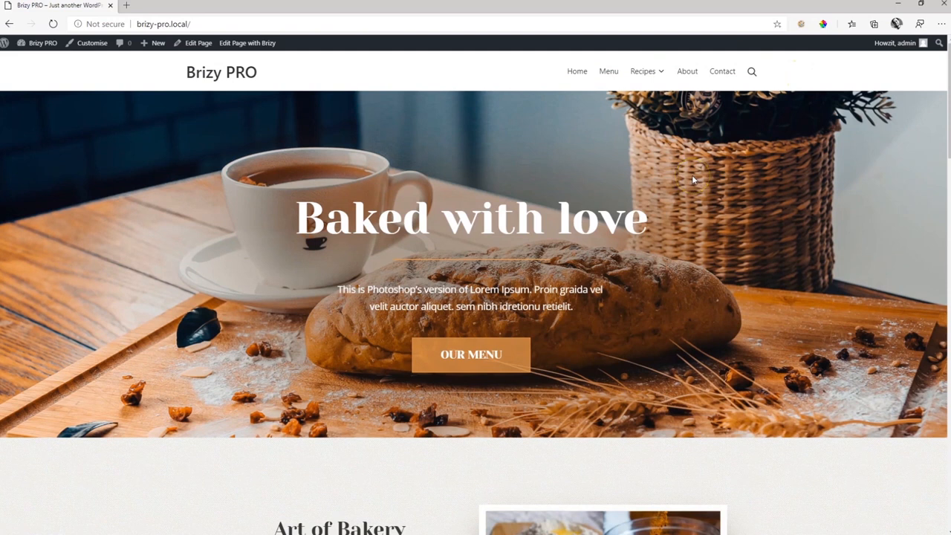
mouse_move(74, 77)
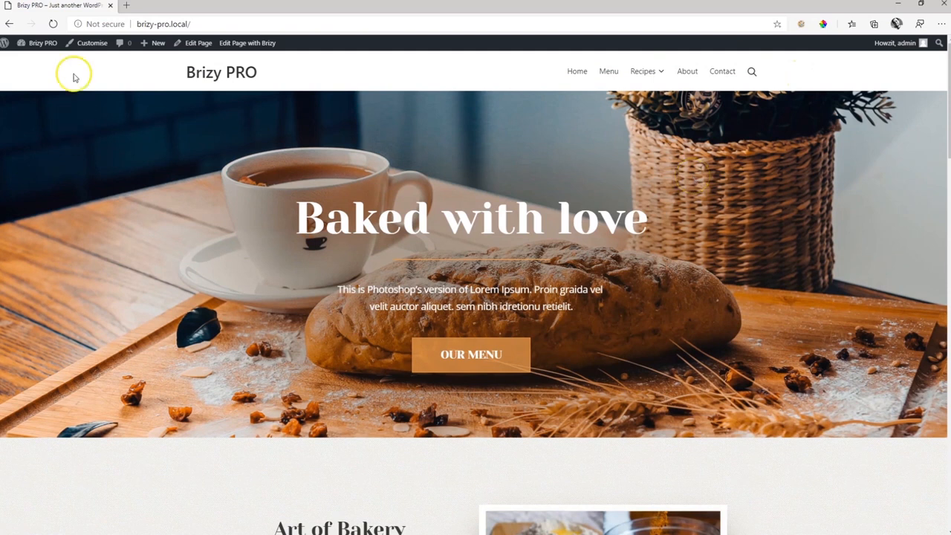
click(43, 42)
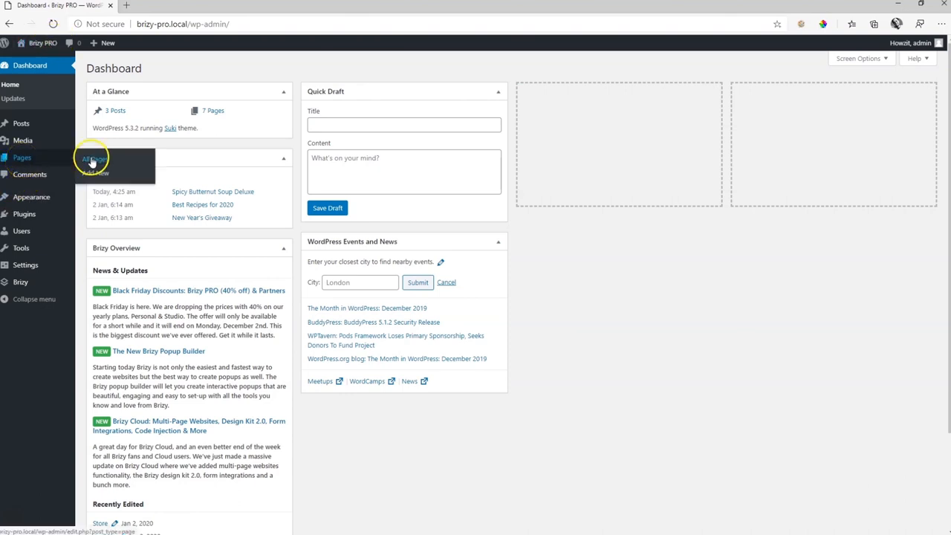
click(92, 158)
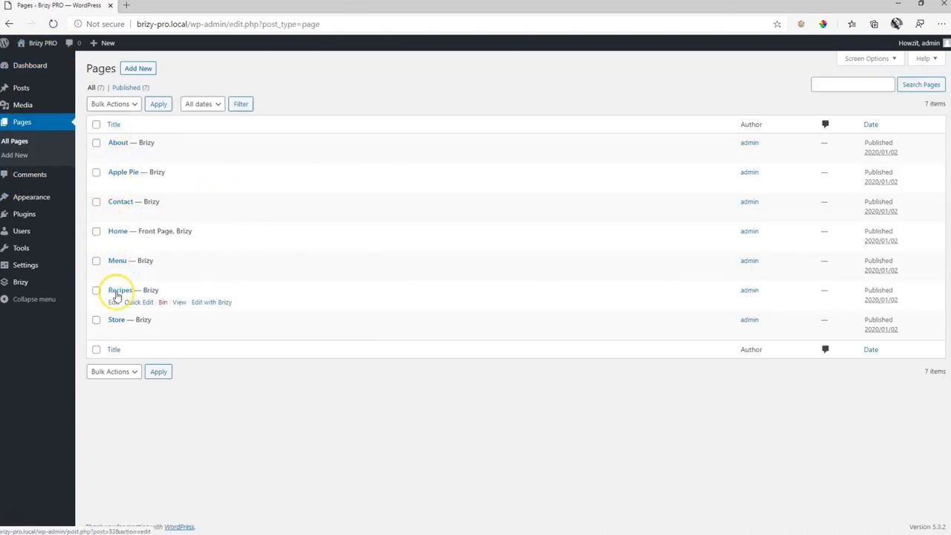
mouse_move(118, 142)
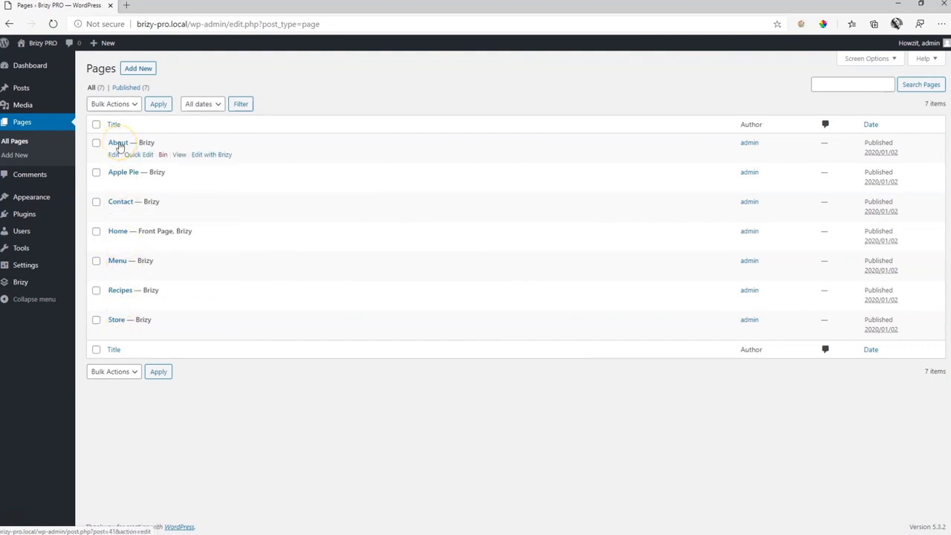
mouse_move(144, 122)
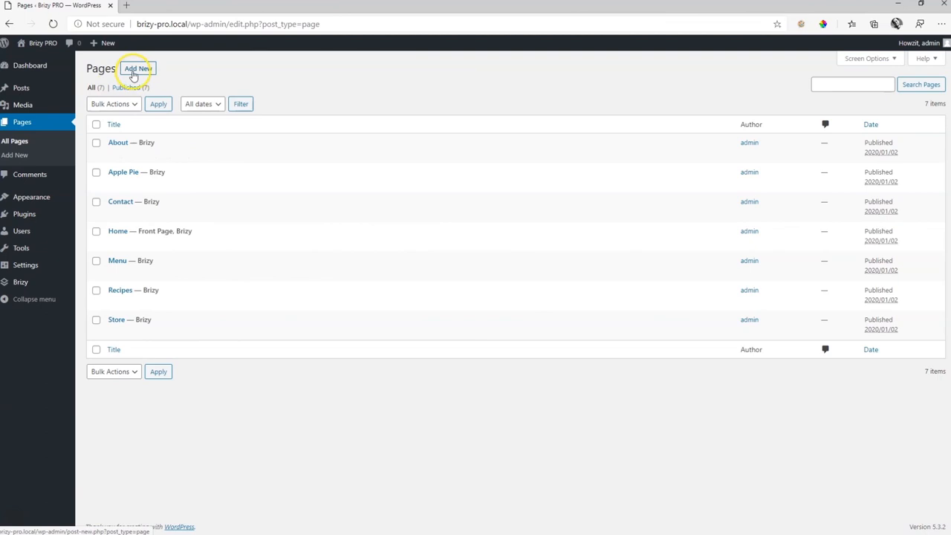
click(138, 68)
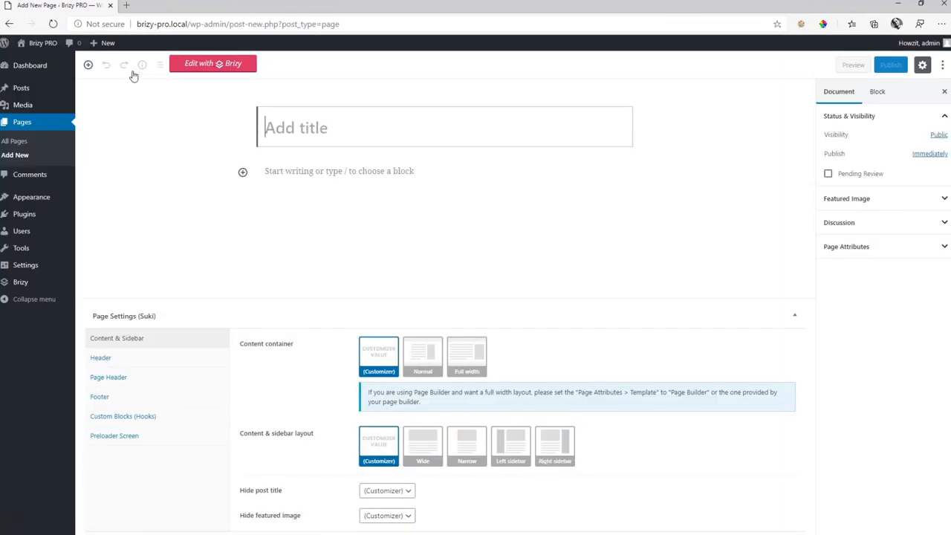
- Publish the new page titled 'News' and return to the pages list
text(Nerw)
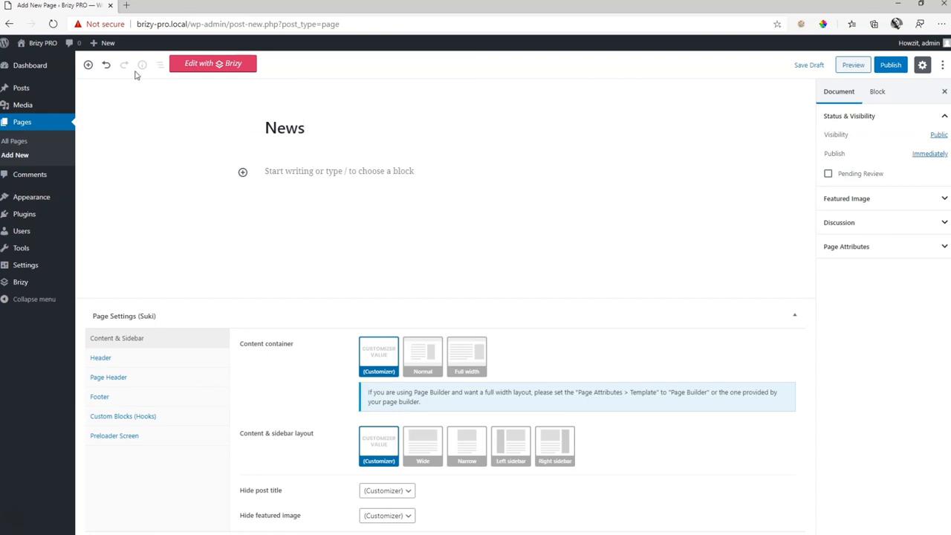
click(890, 65)
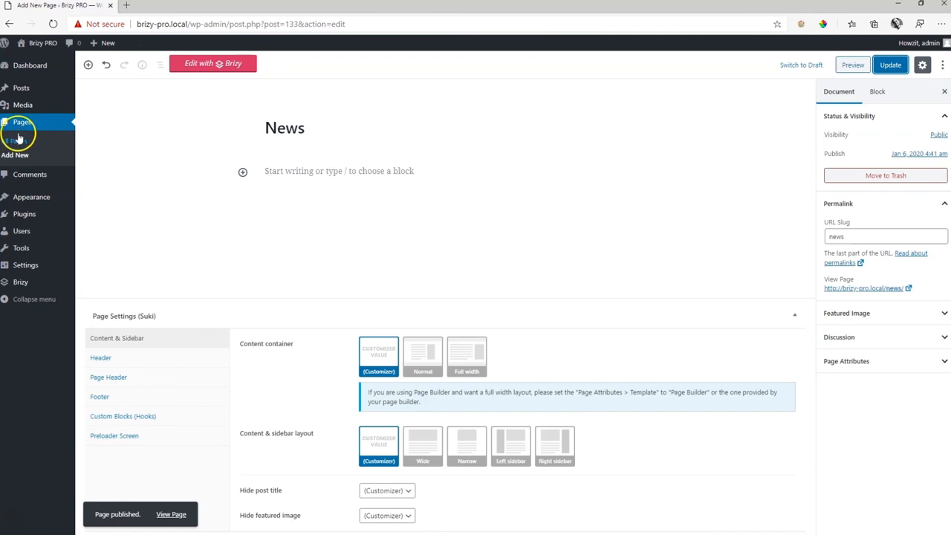
click(21, 122)
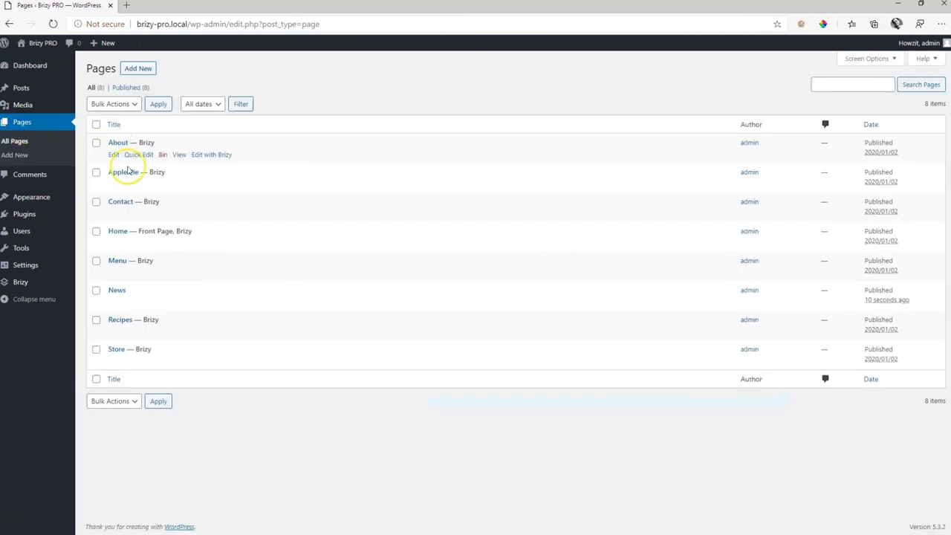
- View the published News page on the live site
click(117, 290)
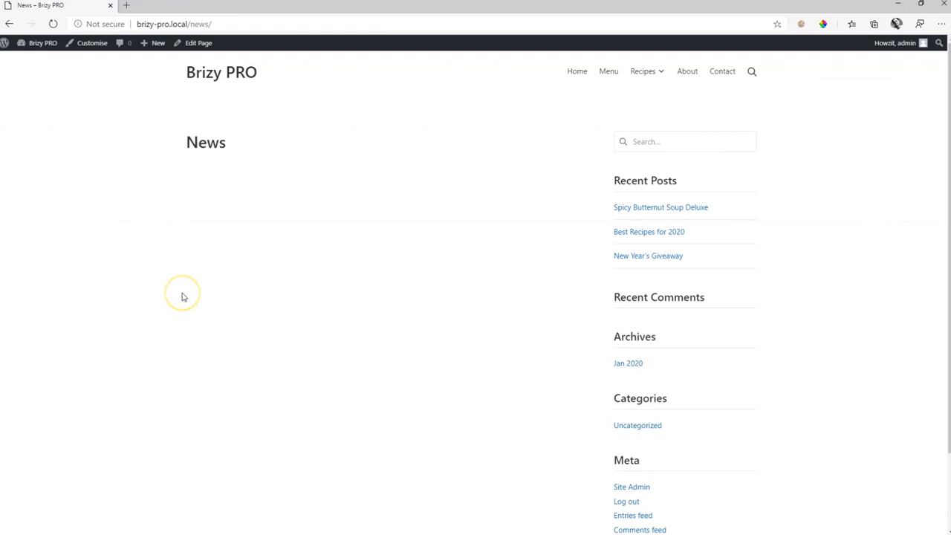
mouse_move(318, 289)
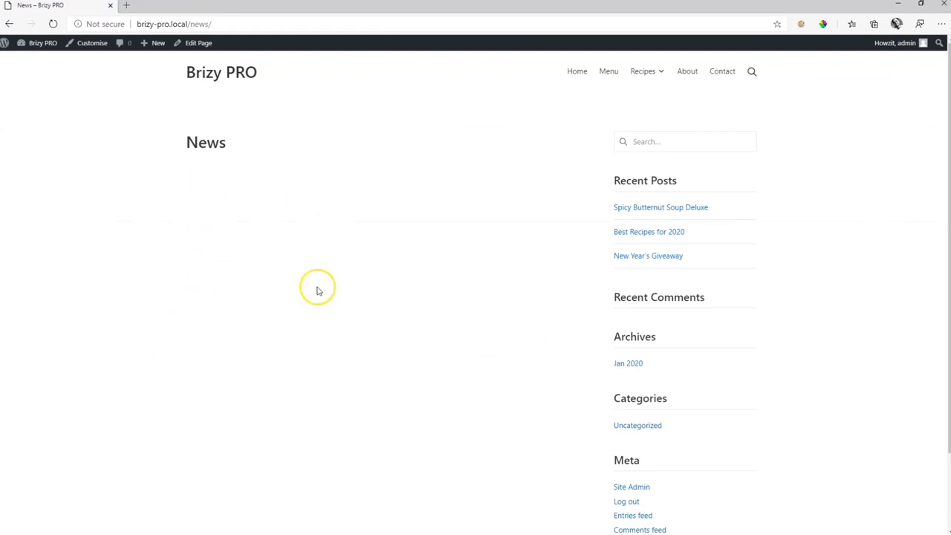
mouse_move(274, 308)
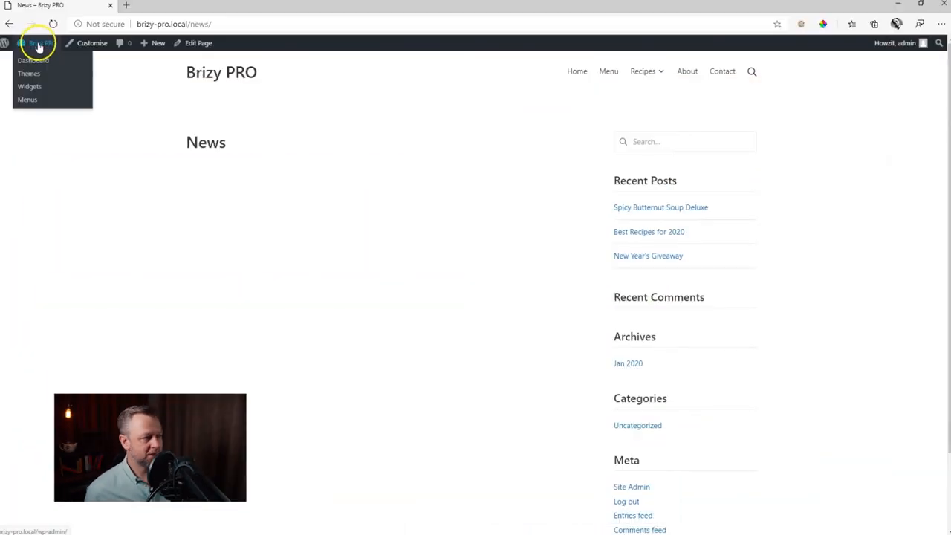
- In Settings > Reading, select News as the Posts page, keeping Home as homepage
click(33, 60)
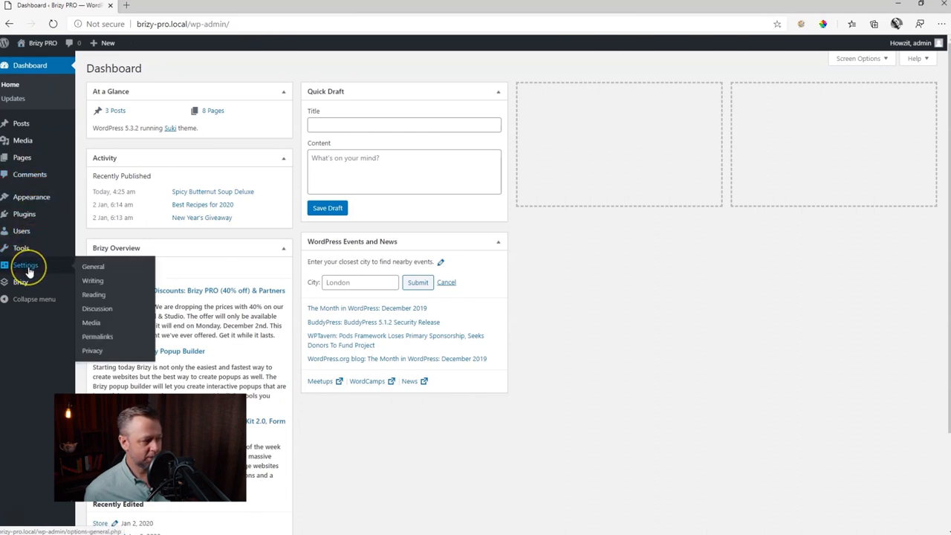
mouse_move(92, 281)
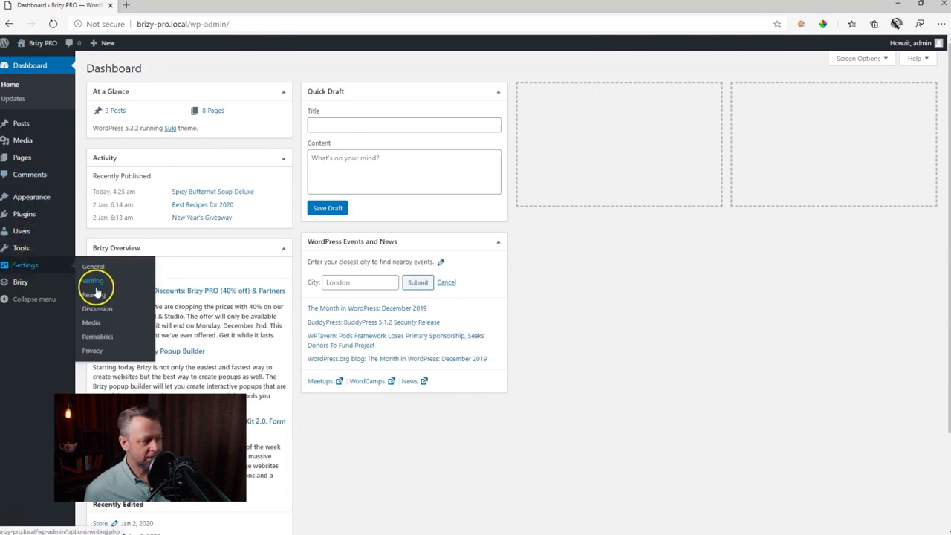
click(94, 294)
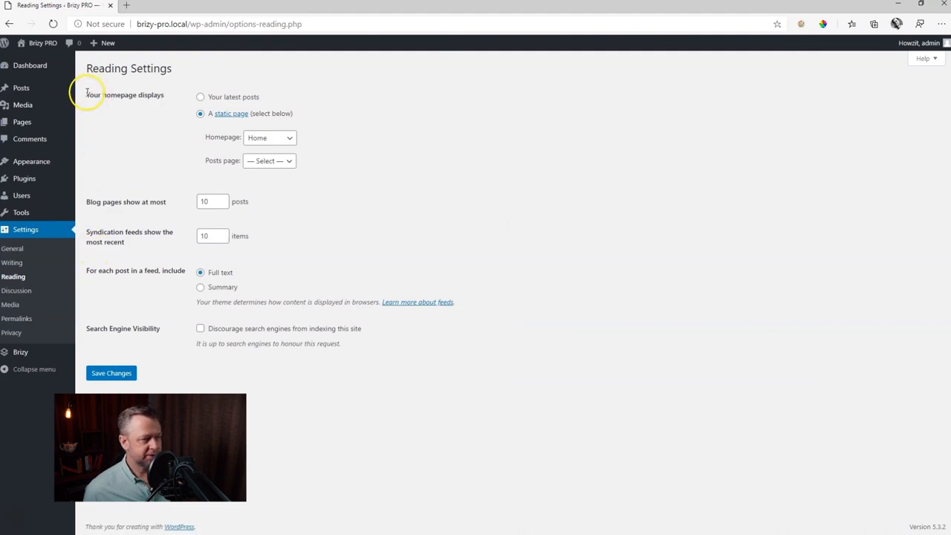
mouse_move(315, 90)
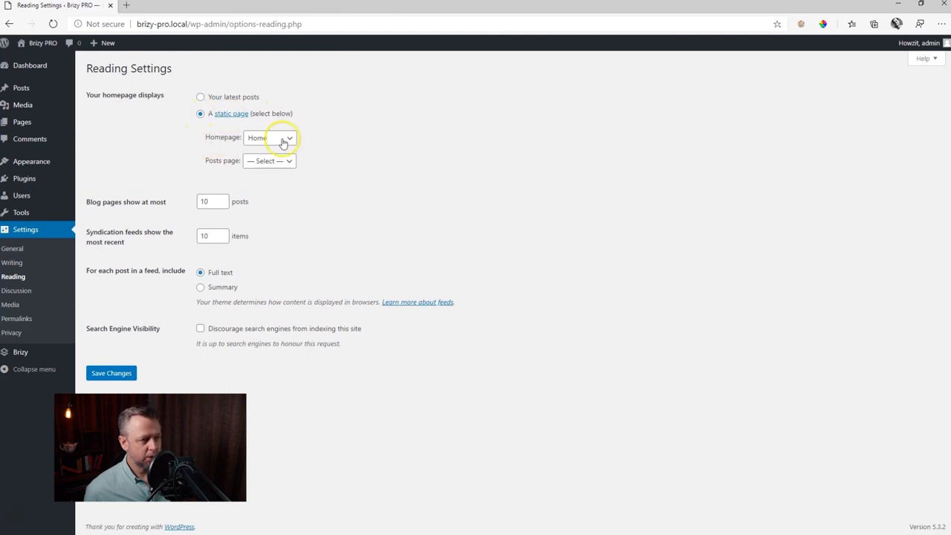
mouse_move(236, 173)
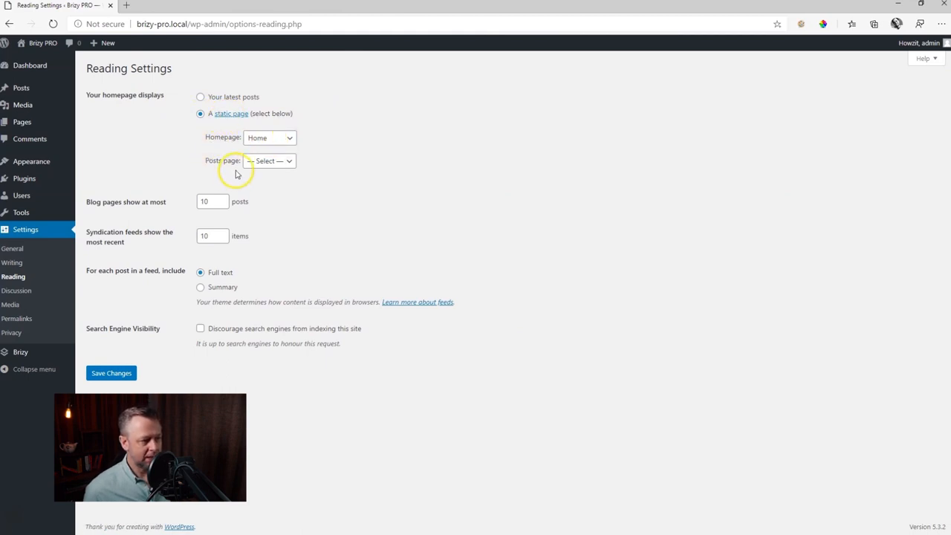
mouse_move(222, 164)
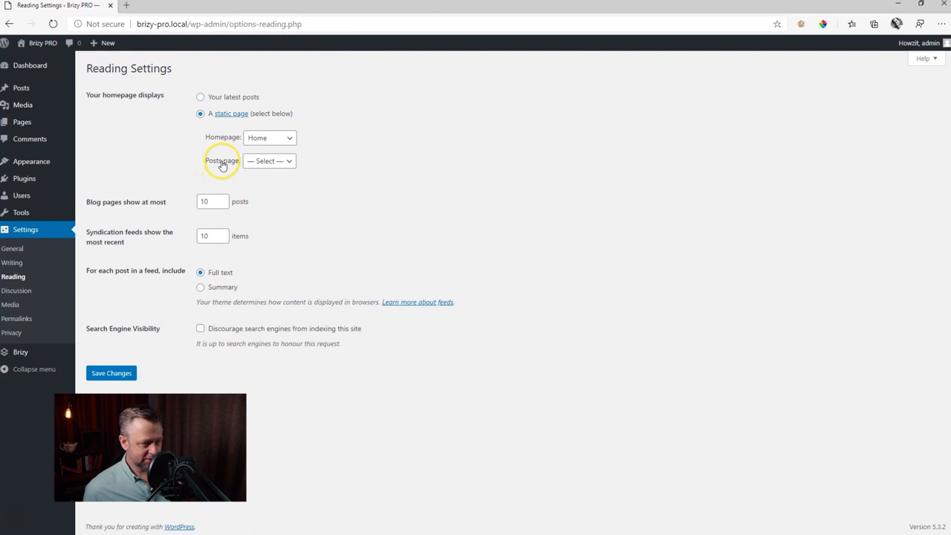
click(269, 161)
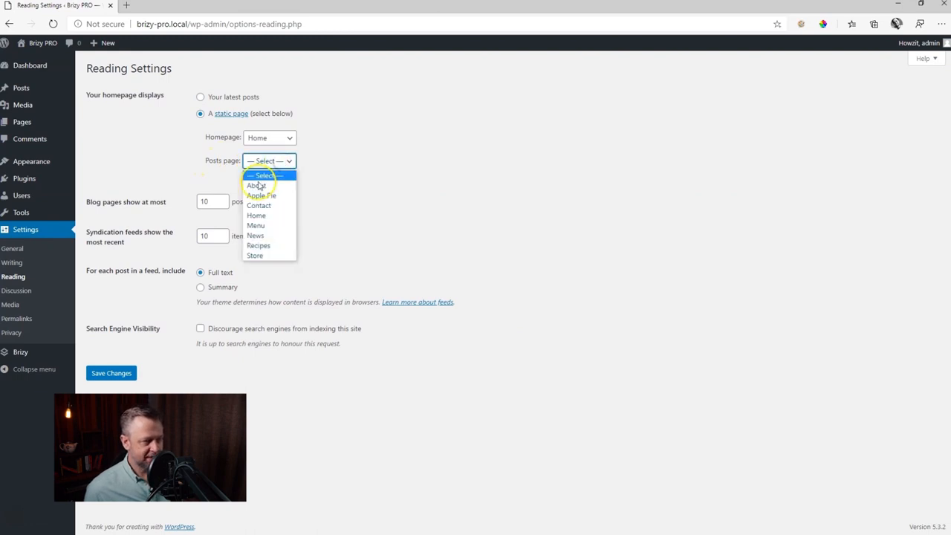
mouse_move(255, 255)
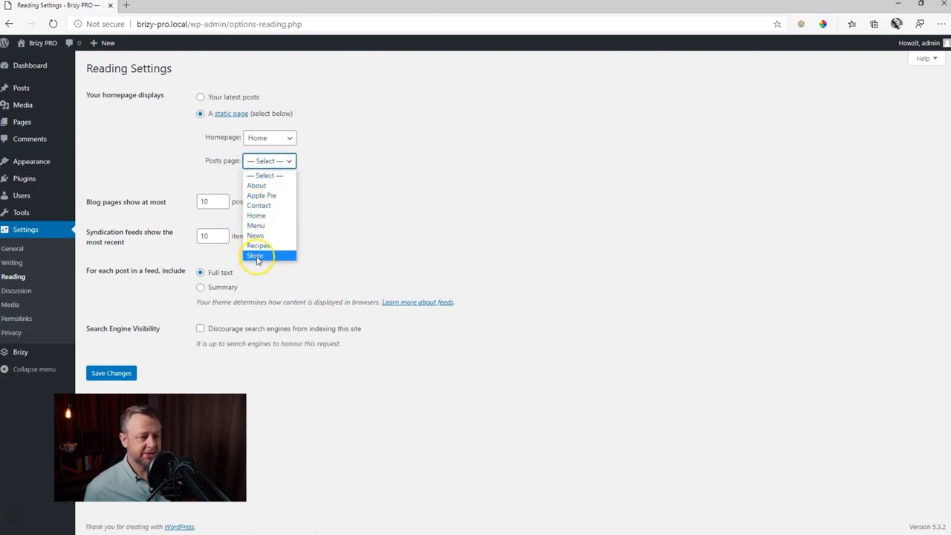
mouse_move(255, 236)
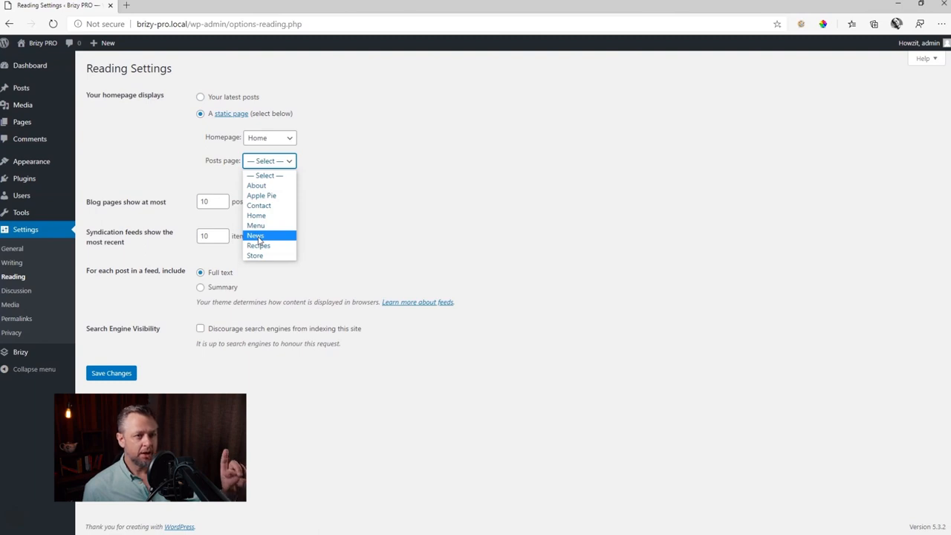
click(254, 235)
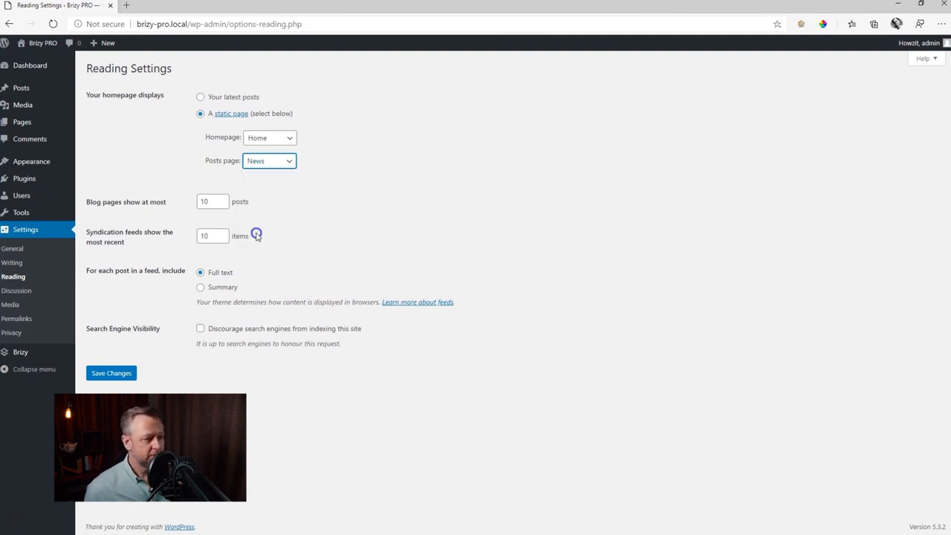
- Save the reading settings, then view the News page from the pages list
click(112, 373)
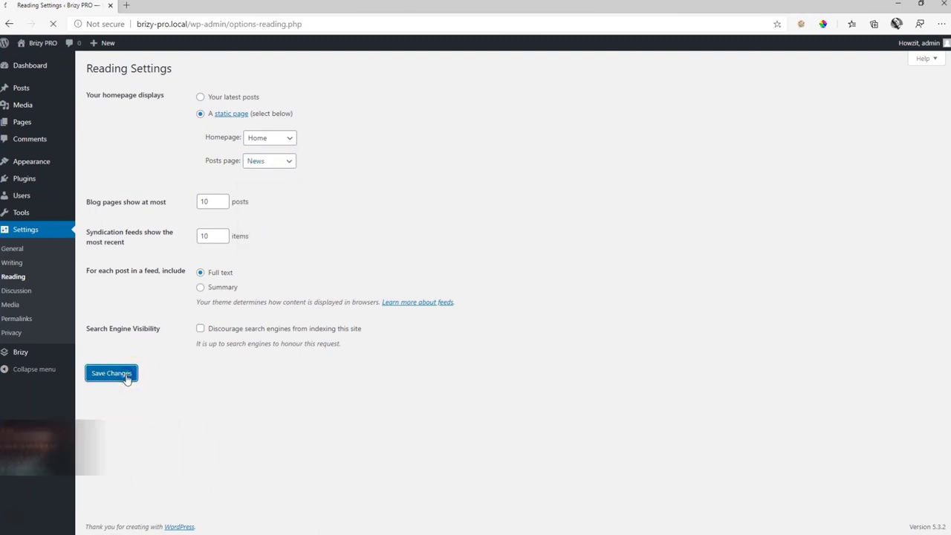
click(110, 373)
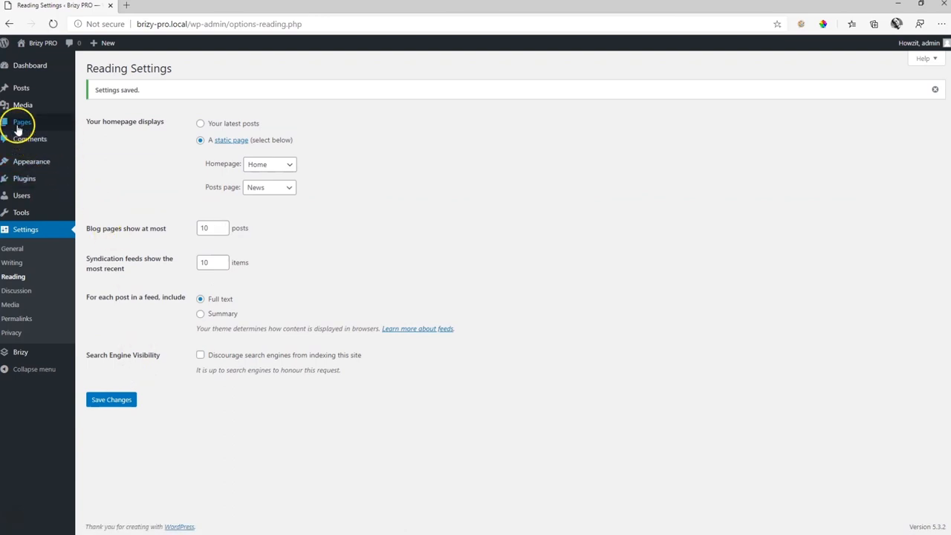
click(22, 122)
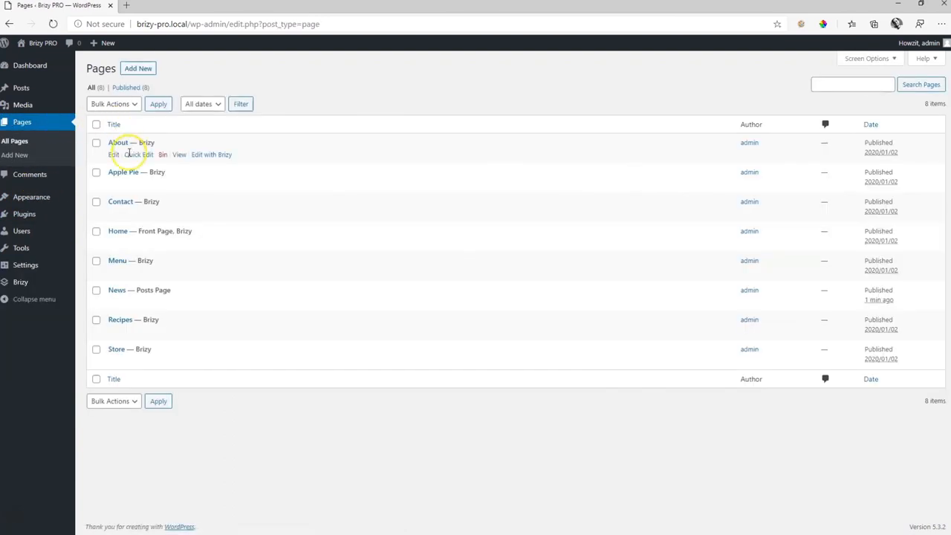
mouse_move(180, 309)
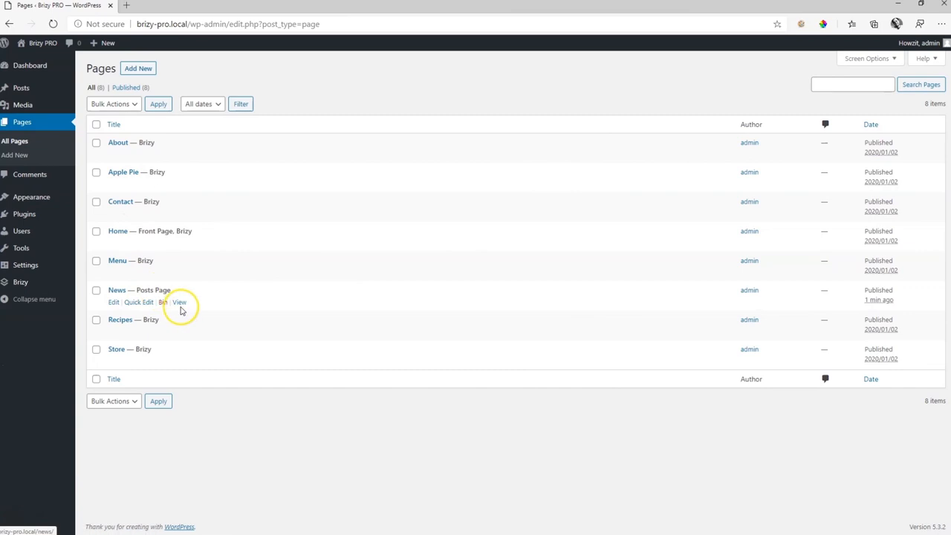
click(179, 302)
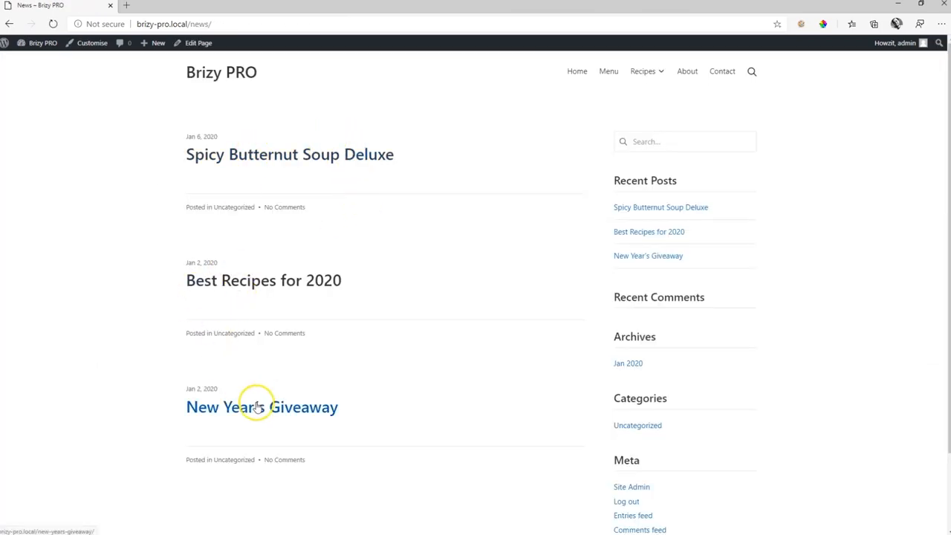
mouse_move(289, 154)
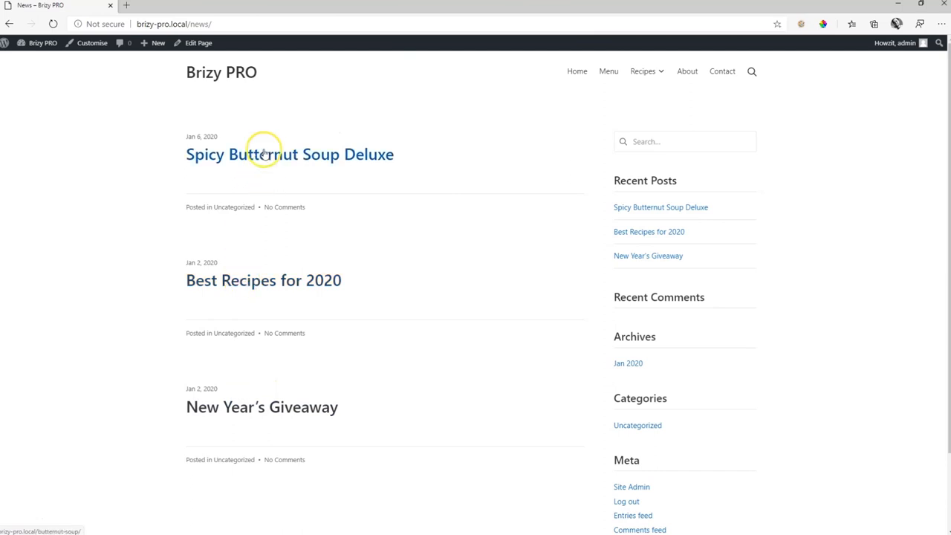
mouse_move(265, 165)
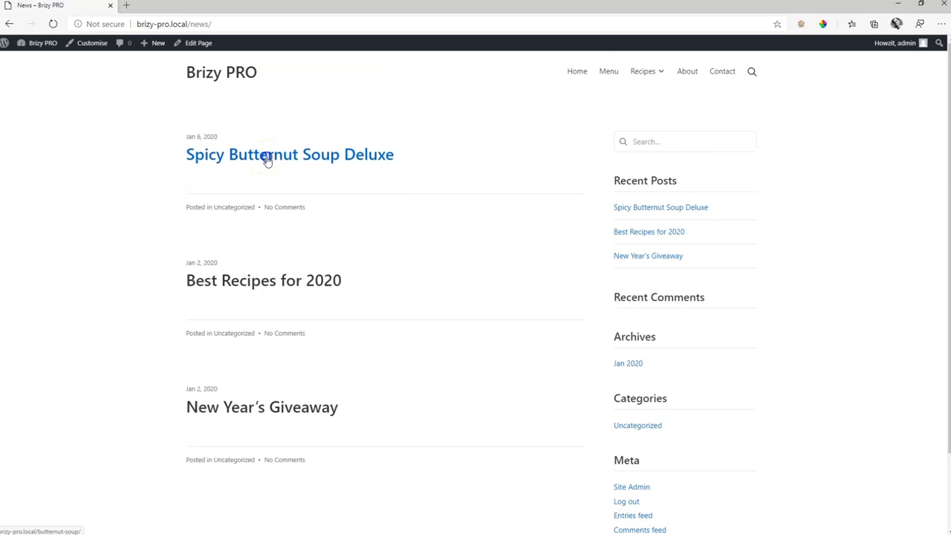
- Open Spicy Butternut Soup Deluxe, step through Best Recipes for 2020 and New Year's Giveaway, then go Home
click(289, 154)
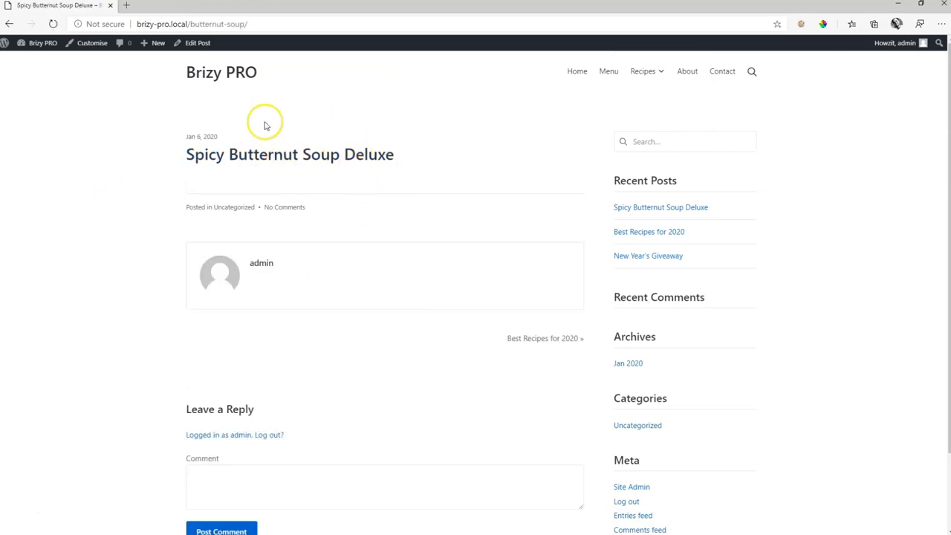
mouse_move(288, 201)
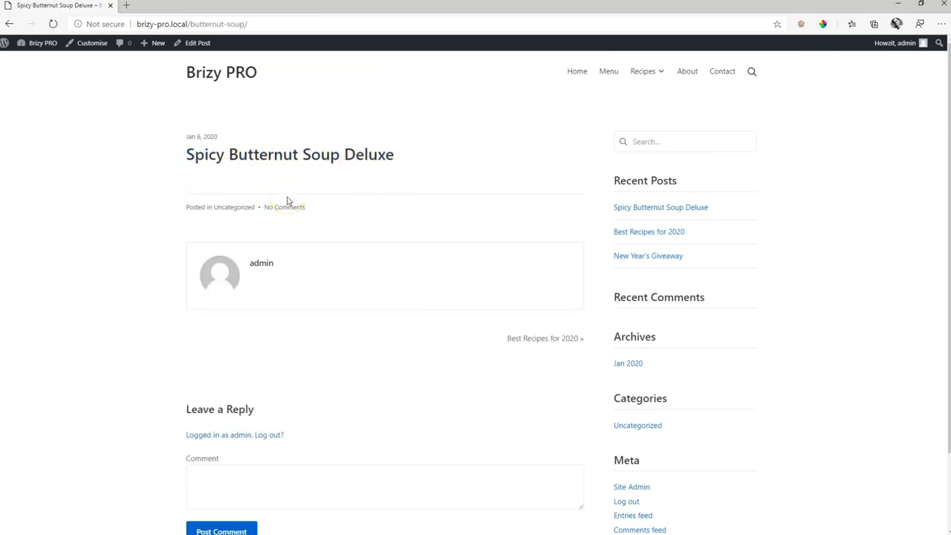
click(542, 339)
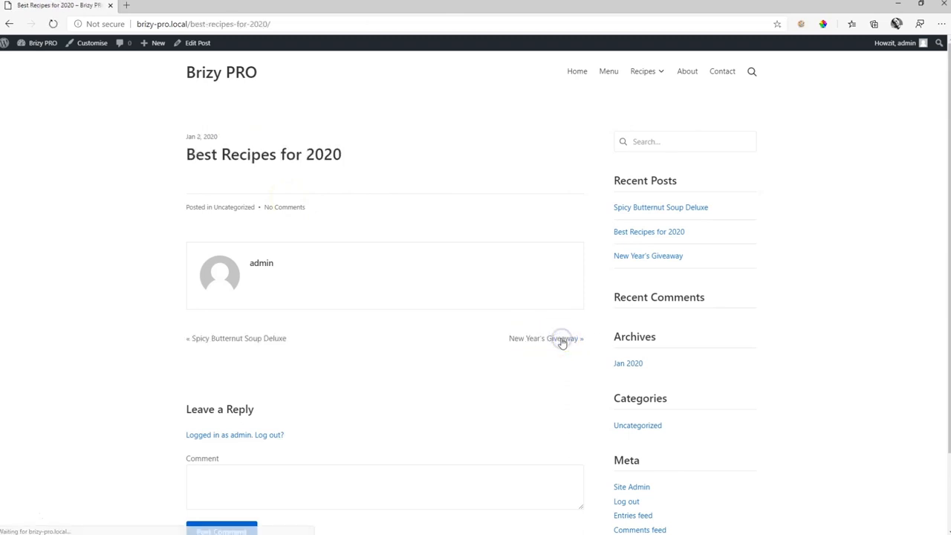
click(543, 338)
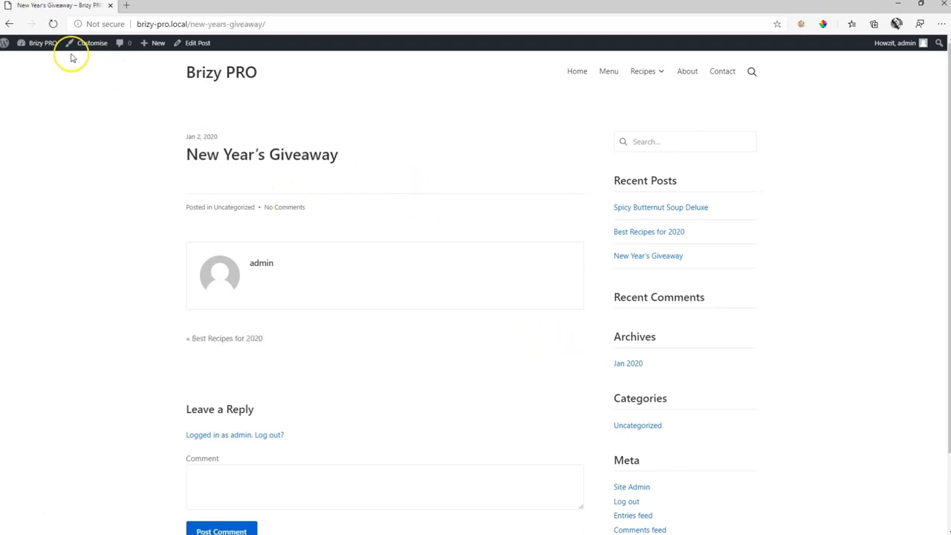
mouse_move(159, 160)
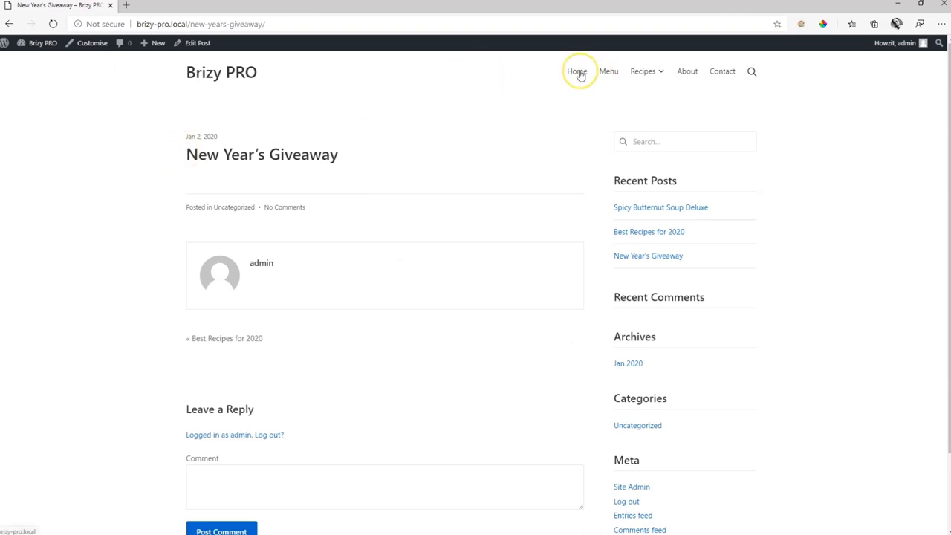
click(577, 71)
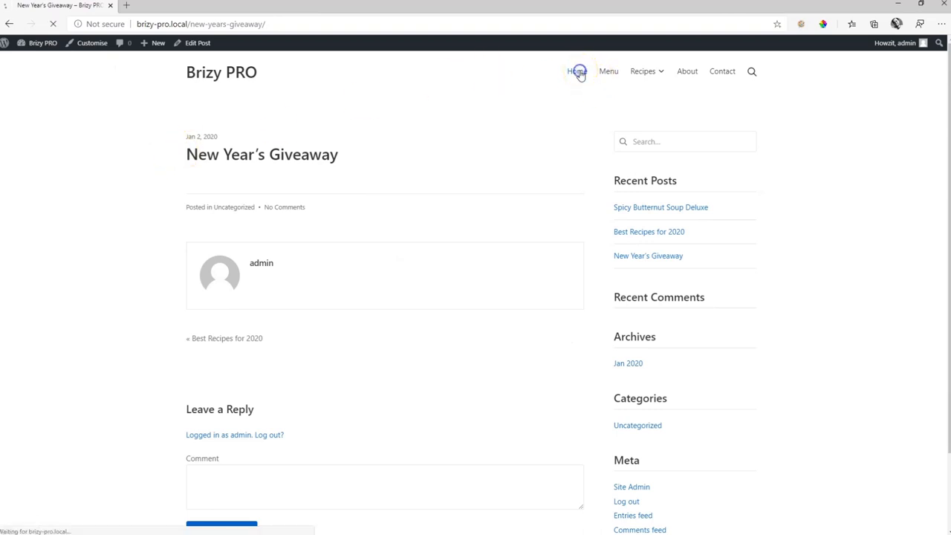
click(576, 70)
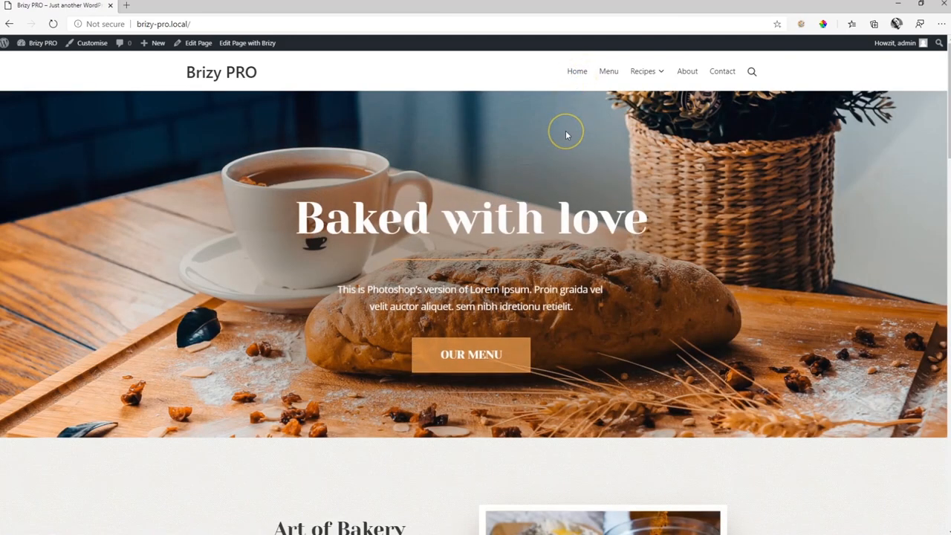
- Return from the live home page to the admin Dashboard via the admin bar
click(36, 42)
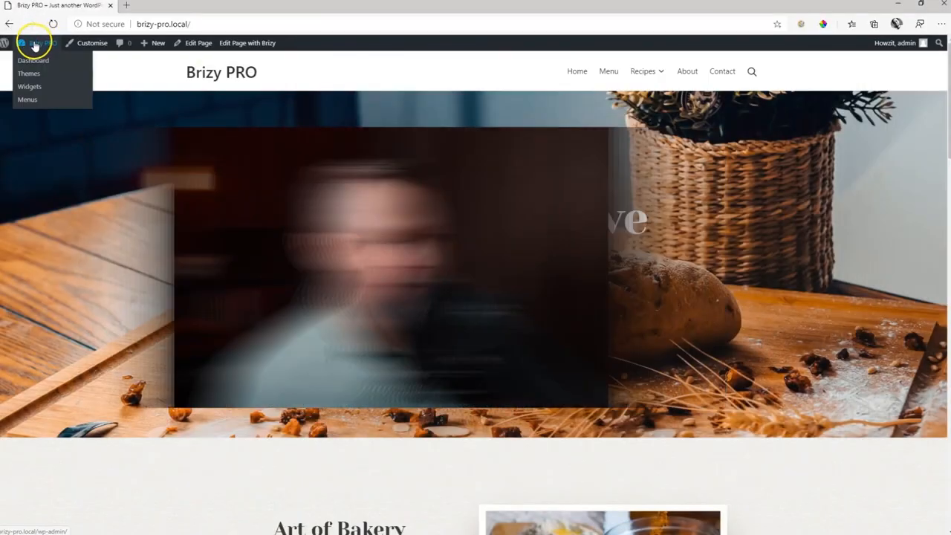
click(33, 60)
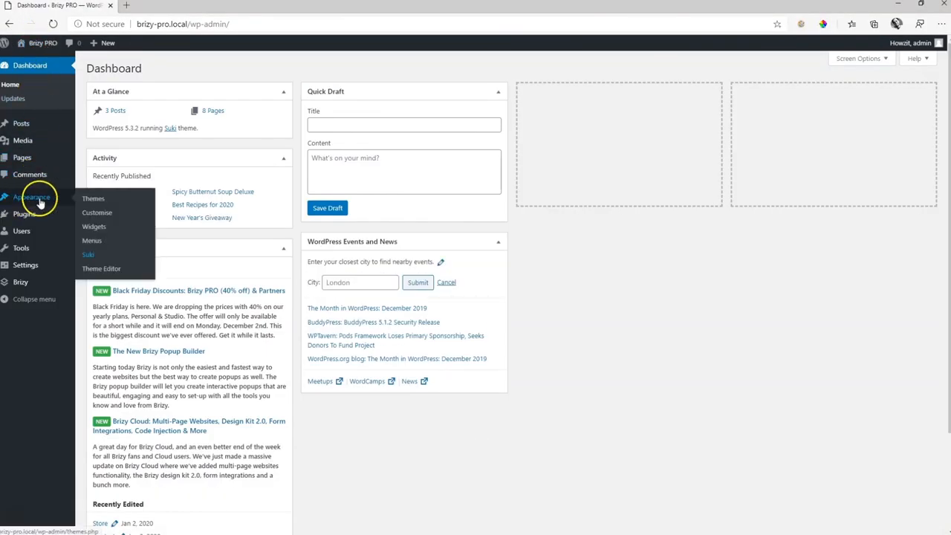
mouse_move(91, 240)
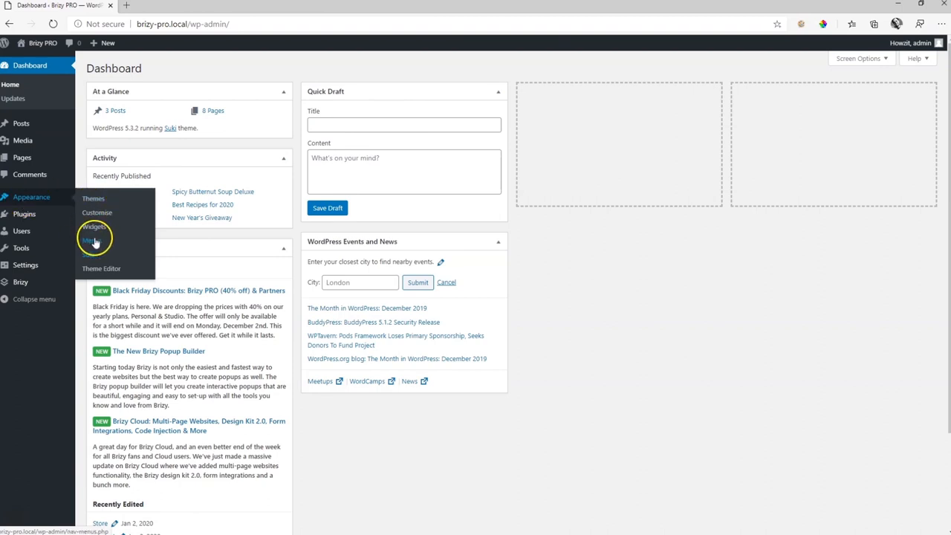
- In Menus, add the News page to the Main Menu, drag it above Contact, and save
click(89, 240)
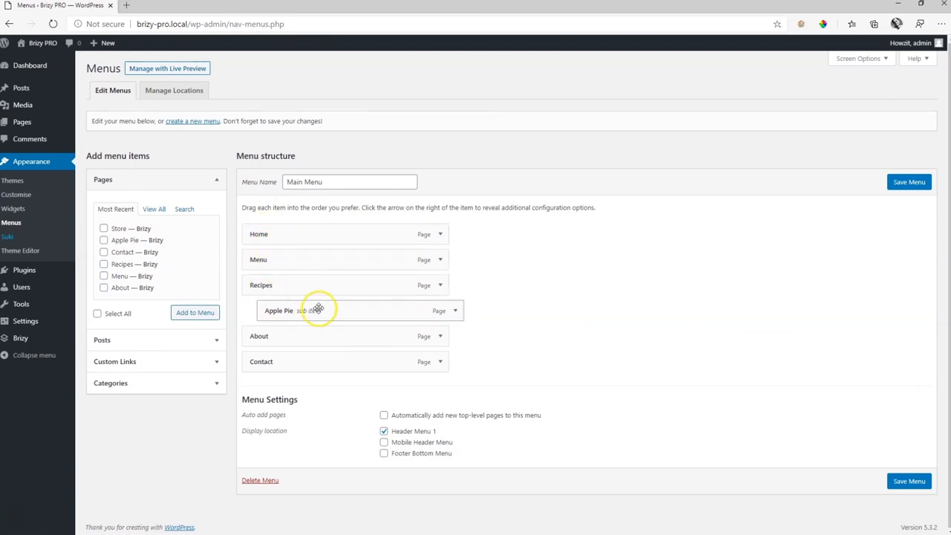
mouse_move(261, 368)
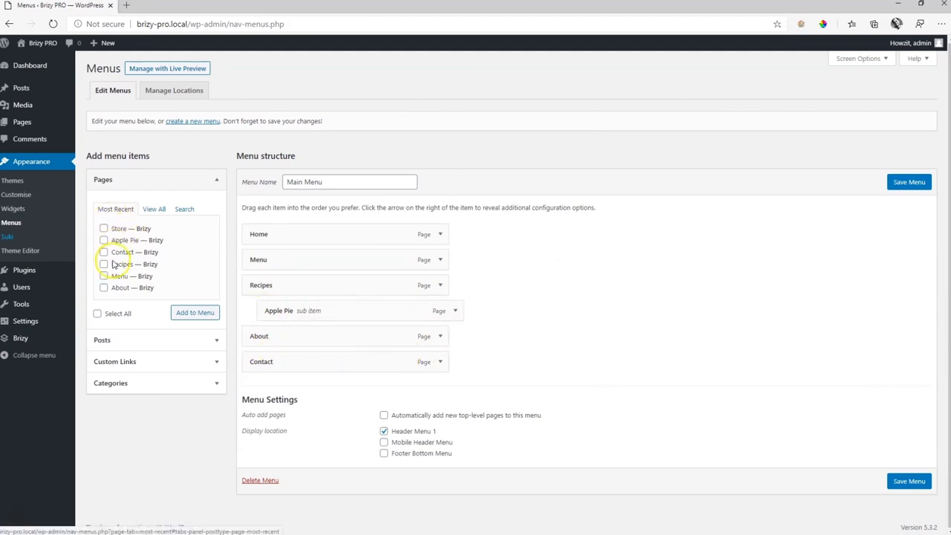
mouse_move(109, 287)
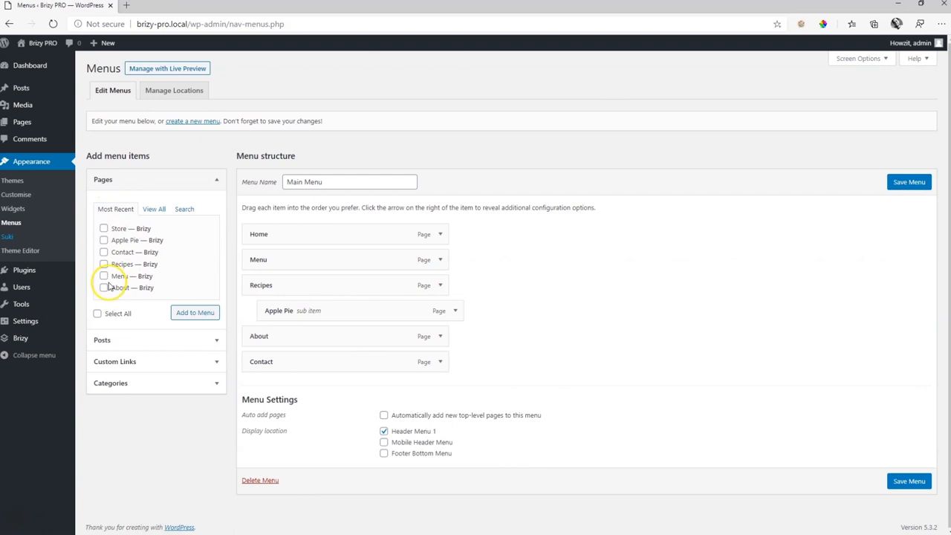
click(155, 209)
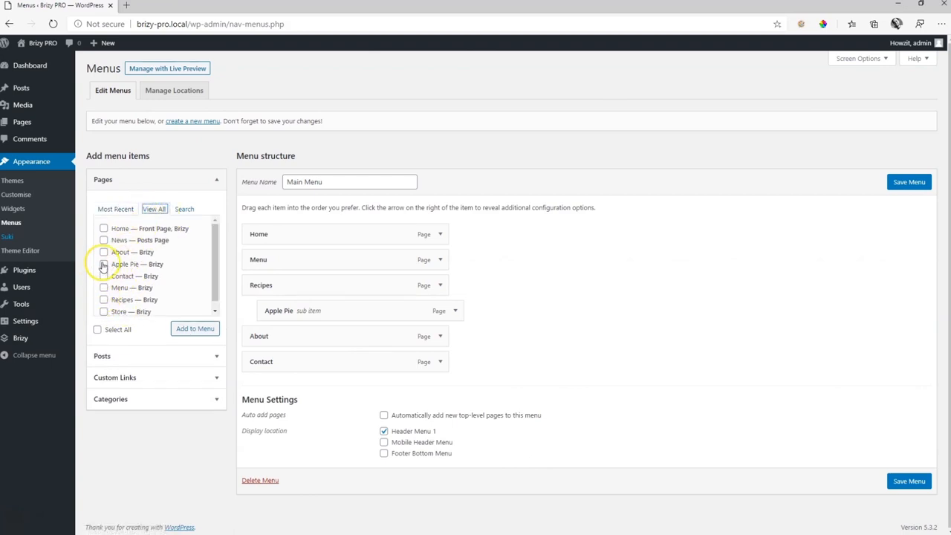
click(103, 240)
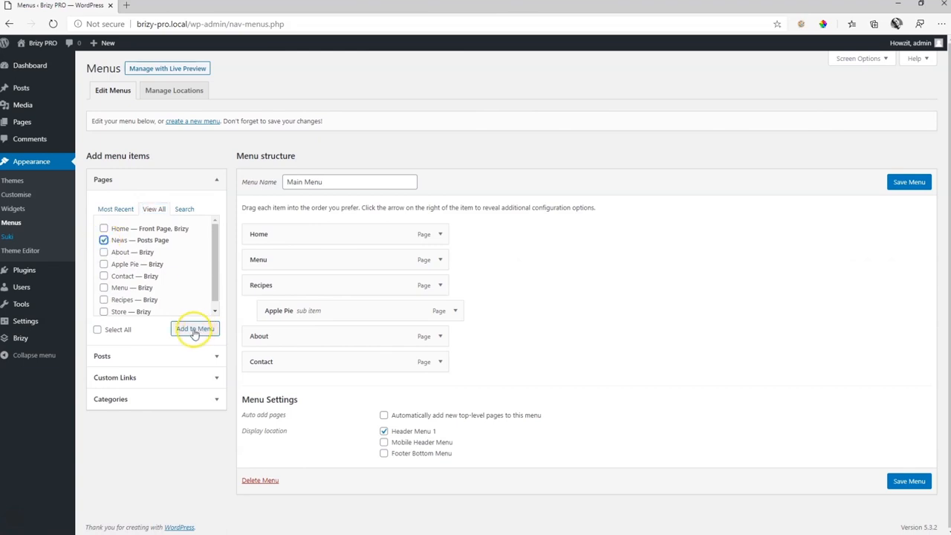
click(194, 329)
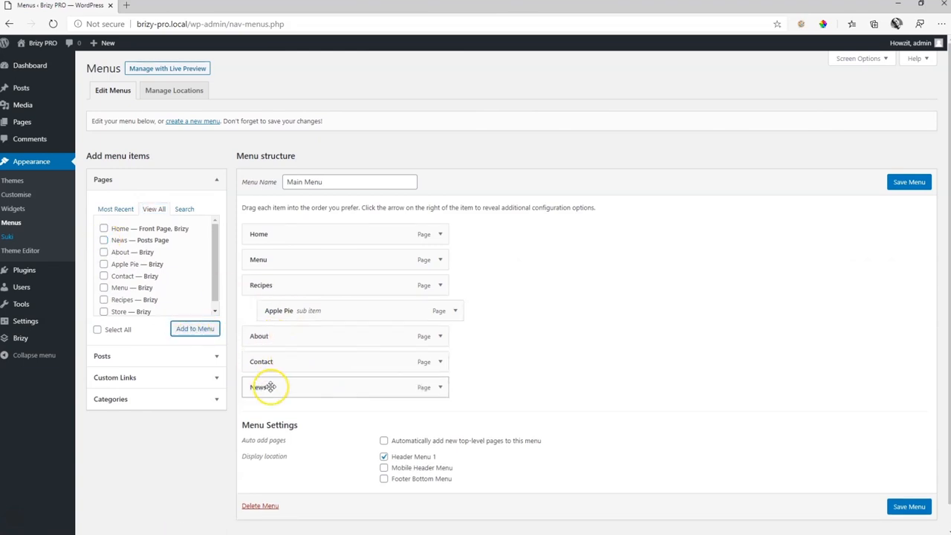
drag(268, 387, 267, 354)
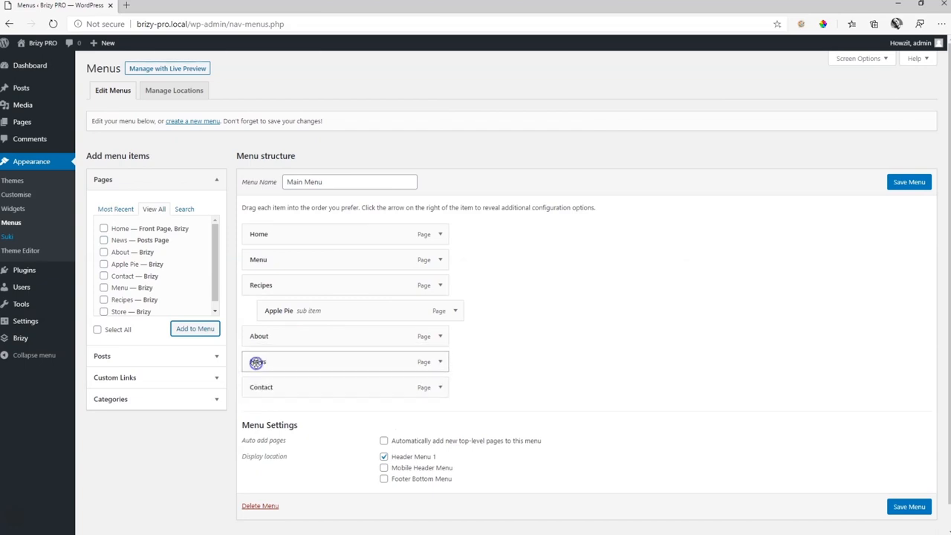
click(909, 182)
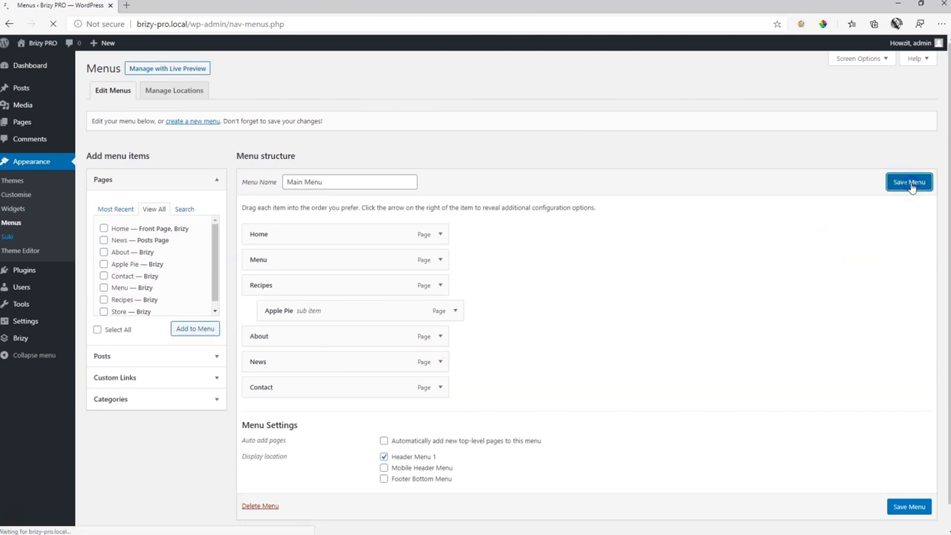
- Visit the live site and open News from the header menu
click(909, 182)
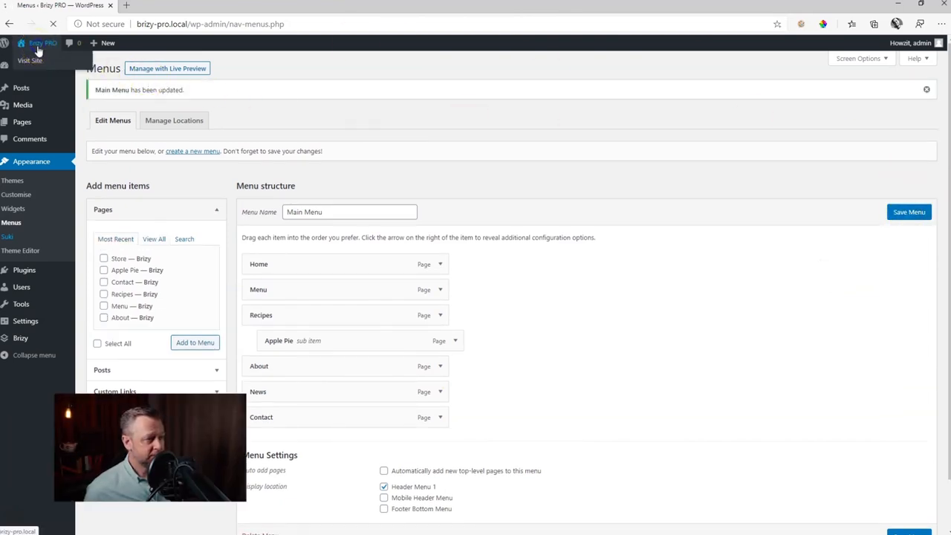
click(30, 60)
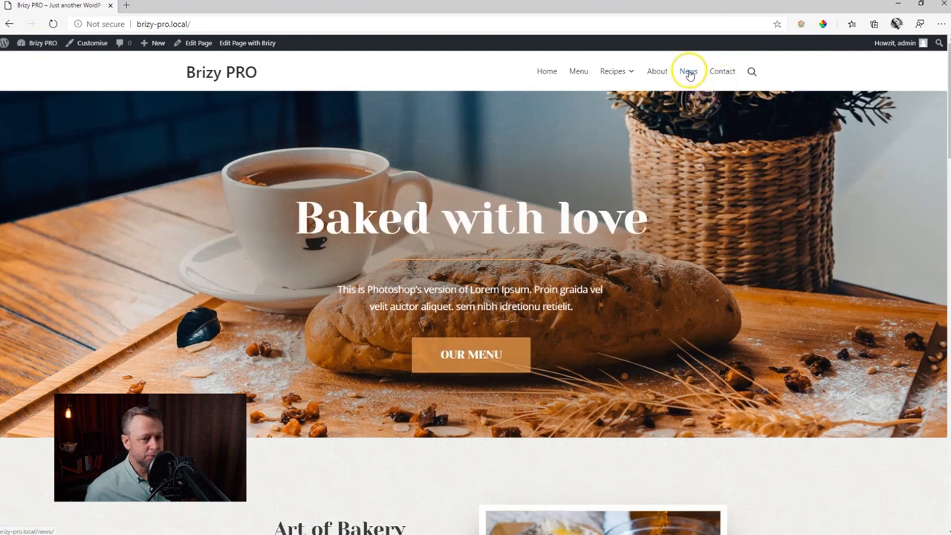
mouse_move(706, 89)
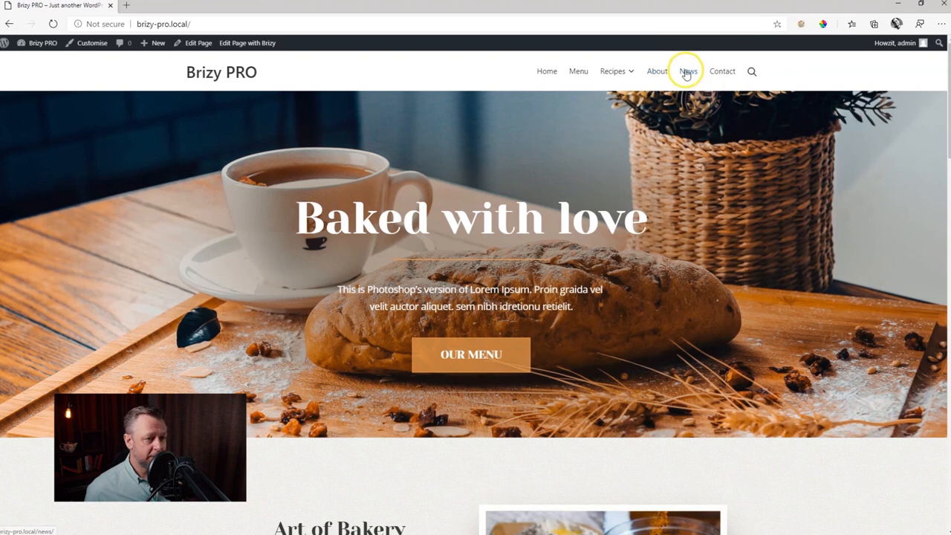
click(688, 71)
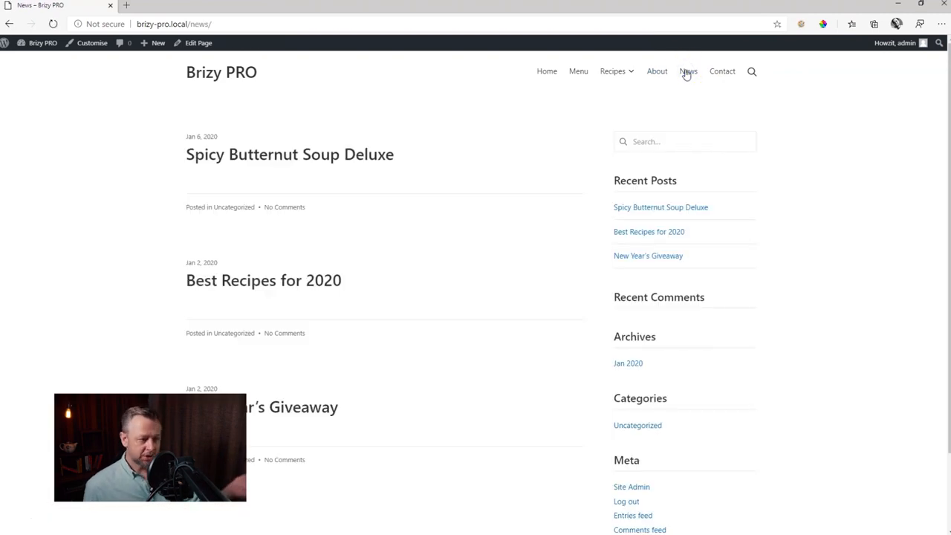
mouse_move(258, 229)
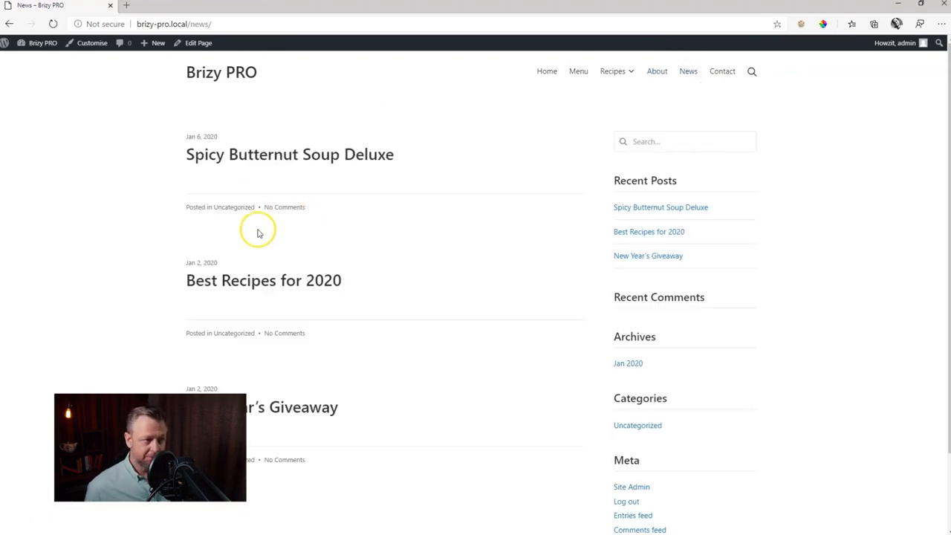
mouse_move(301, 407)
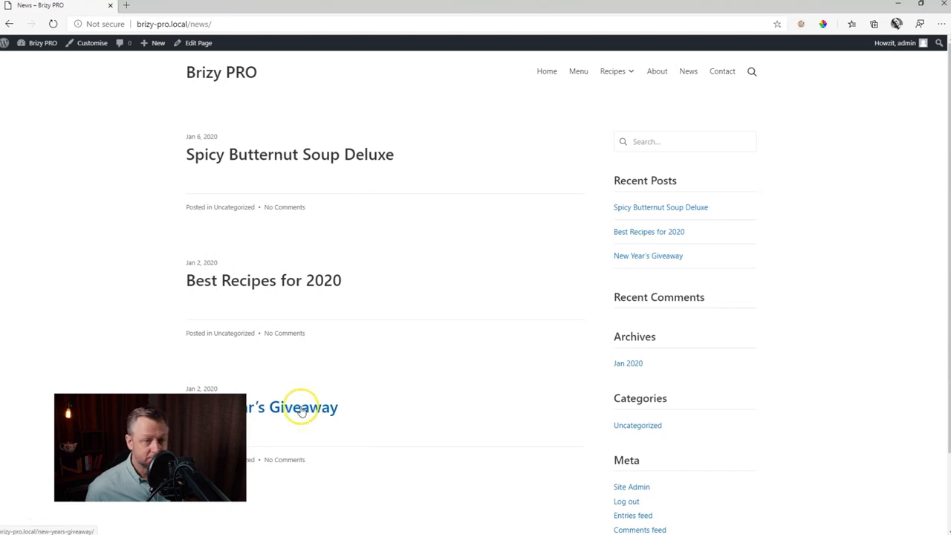
mouse_move(302, 411)
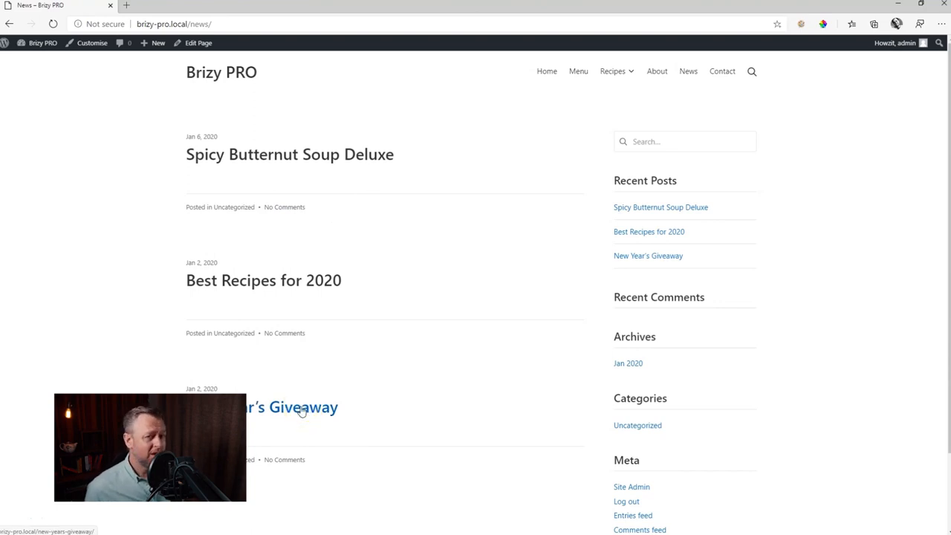